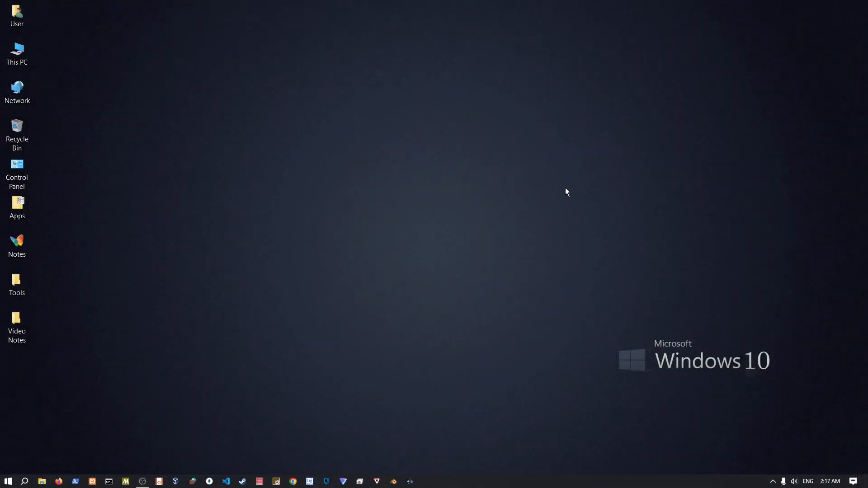
pyautogui.moveTo(496, 217)
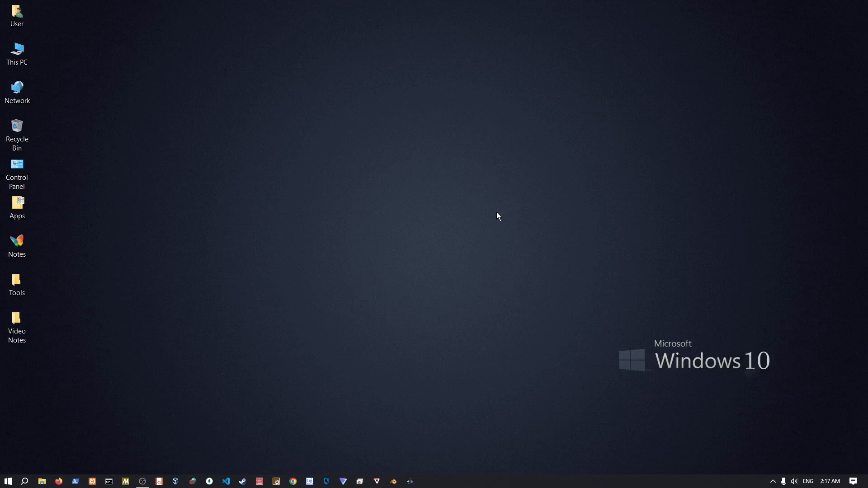
pyautogui.moveTo(293, 481)
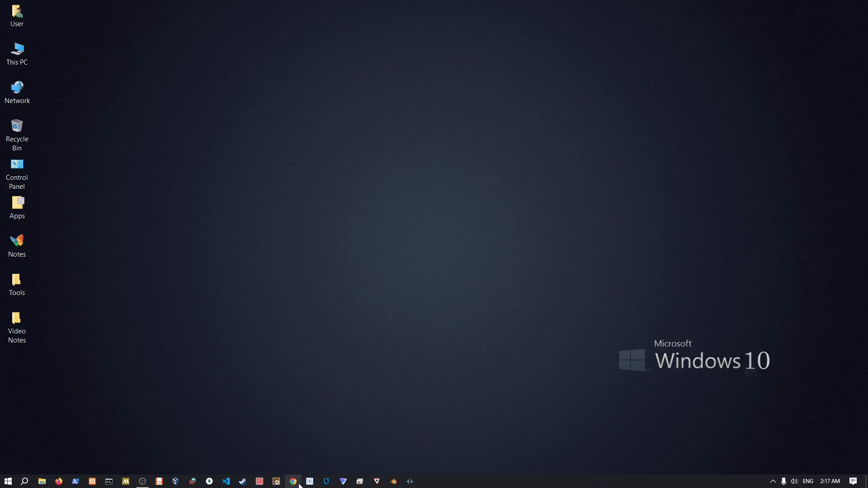
pyautogui.moveTo(293, 481)
pyautogui.write('oracle virtu')
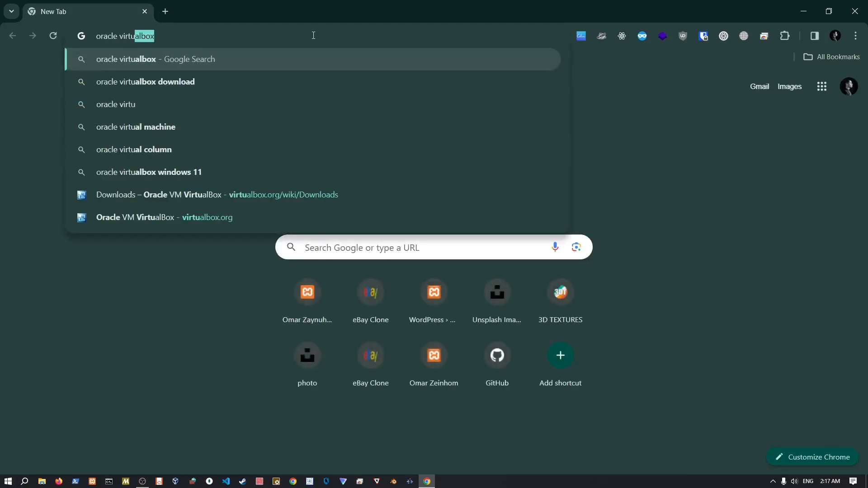
# Step: Search 'oracle virtualbox', open the Downloads page, and check the 7.0.12 installer download
pyautogui.press('Return')
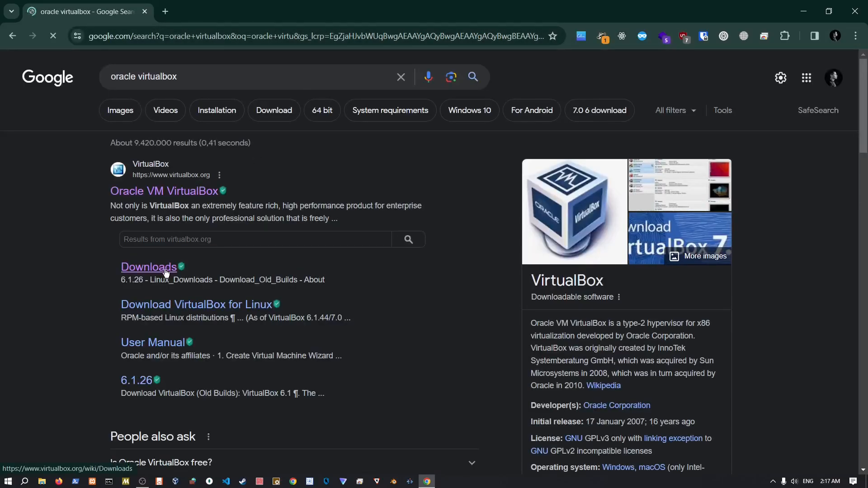
pyautogui.click(148, 267)
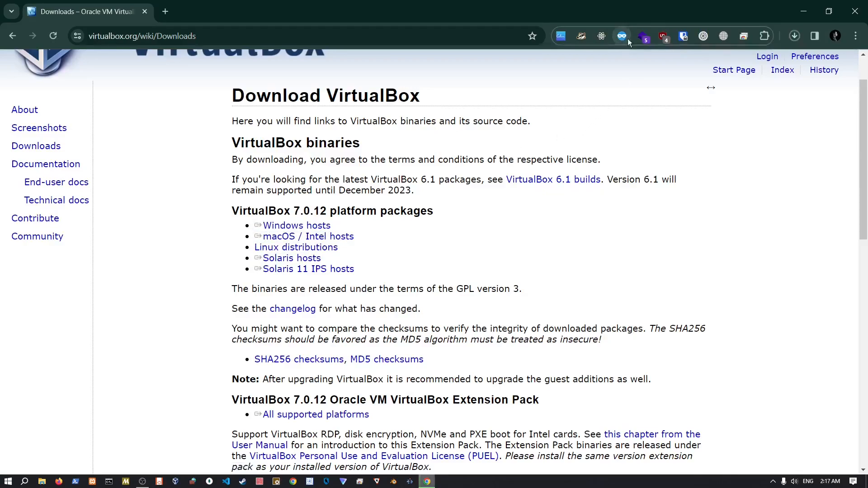
pyautogui.click(794, 35)
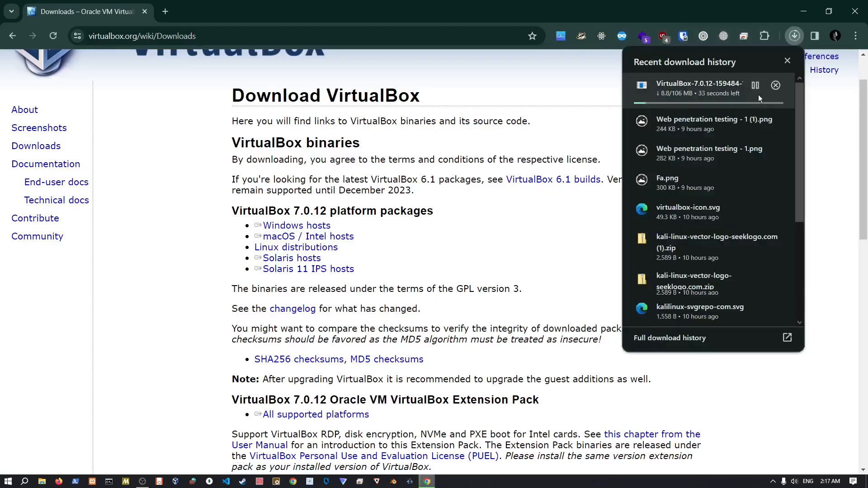
pyautogui.click(754, 85)
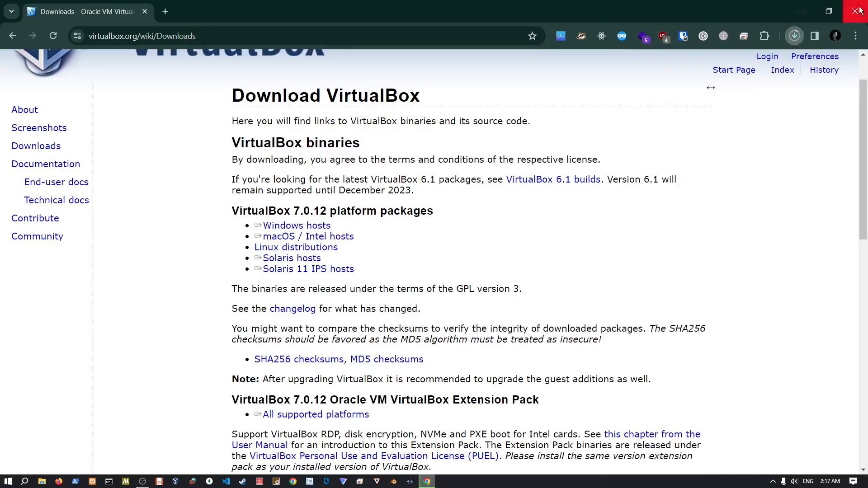
# Step: Close the browser and launch the VirtualBox 7.0.12 installer from BackUp (E:) > Programs
pyautogui.click(859, 11)
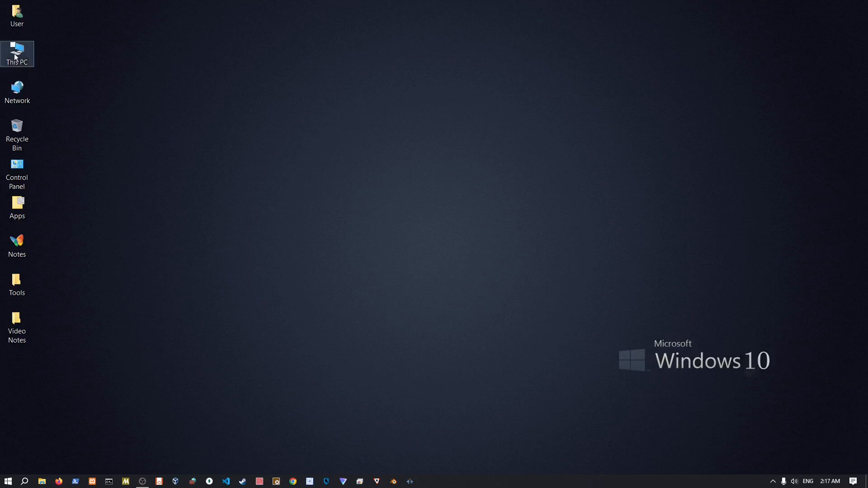
pyautogui.doubleClick(17, 50)
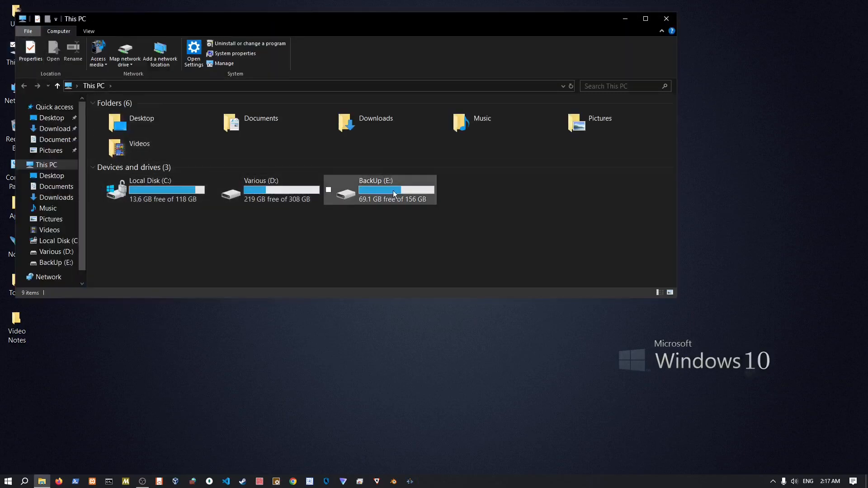
pyautogui.doubleClick(375, 191)
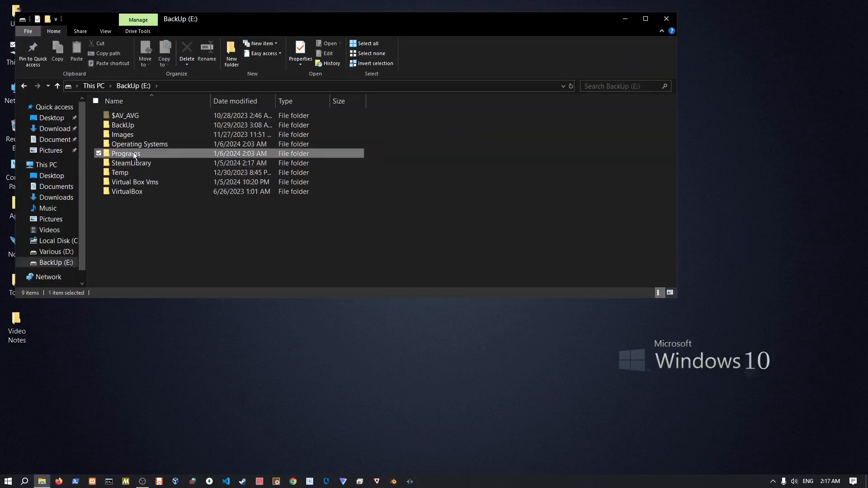
pyautogui.doubleClick(125, 154)
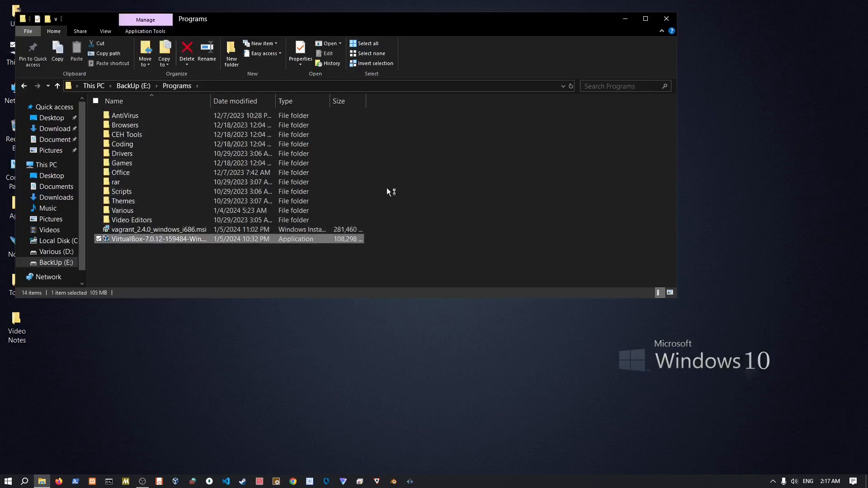
pyautogui.doubleClick(158, 238)
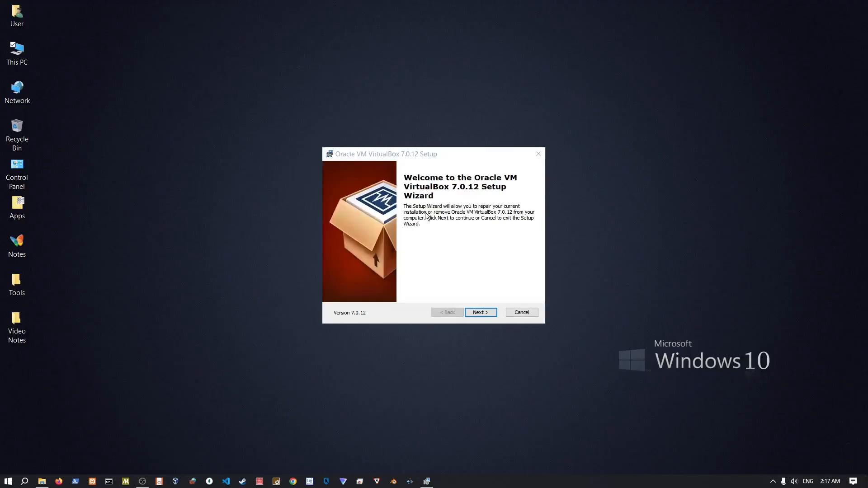
# Step: Move past the setup welcome page, then cancel and confirm quitting the installation
pyautogui.click(479, 312)
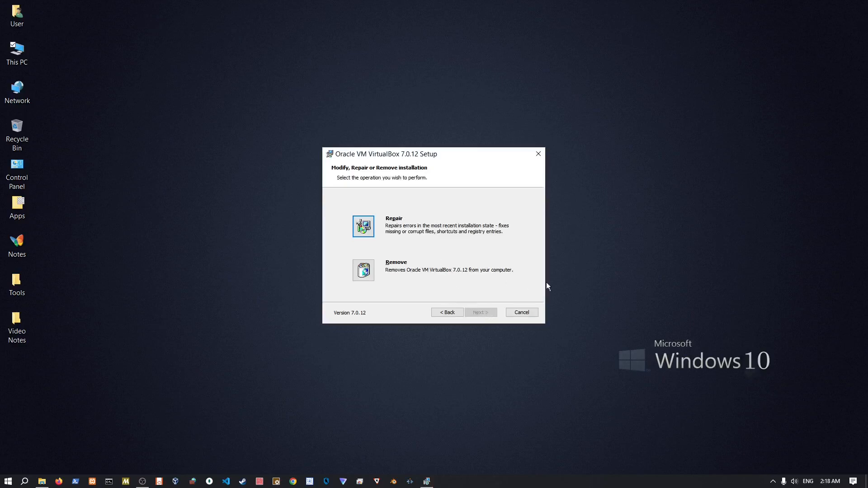
pyautogui.click(520, 312)
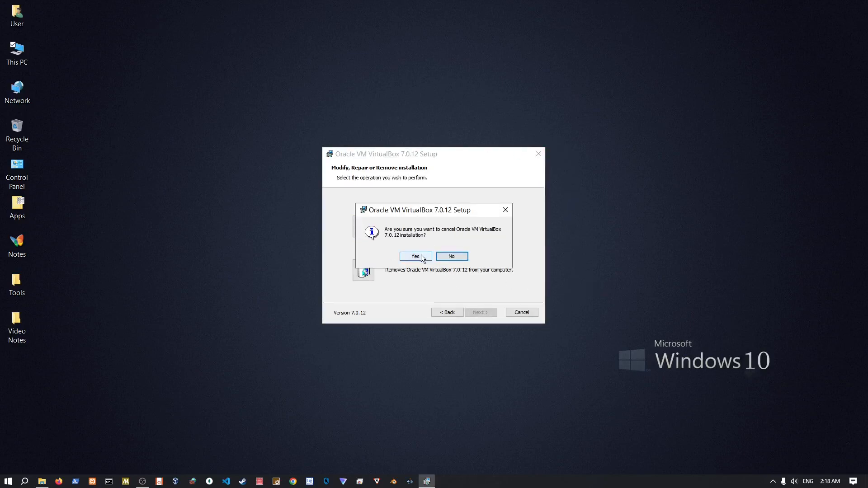
pyautogui.click(414, 256)
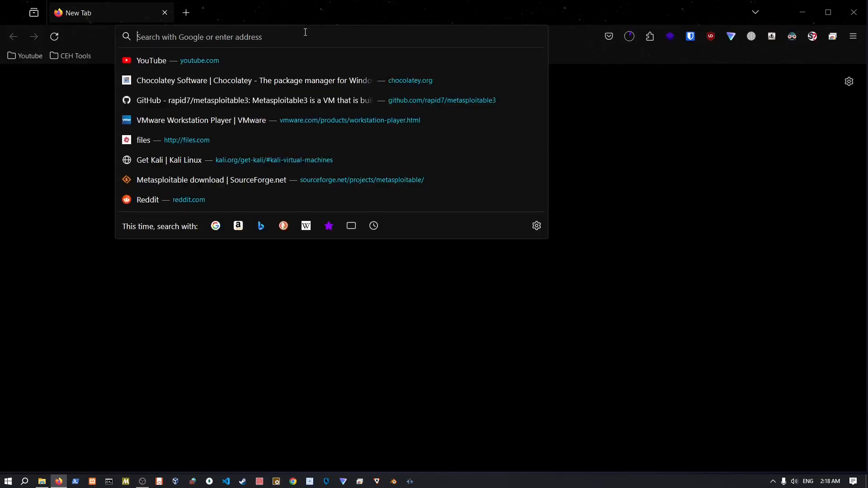
# Step: Visit kali.org, open Get Kali, and show the pre-built Virtual Machines images
pyautogui.write('kali.org/')
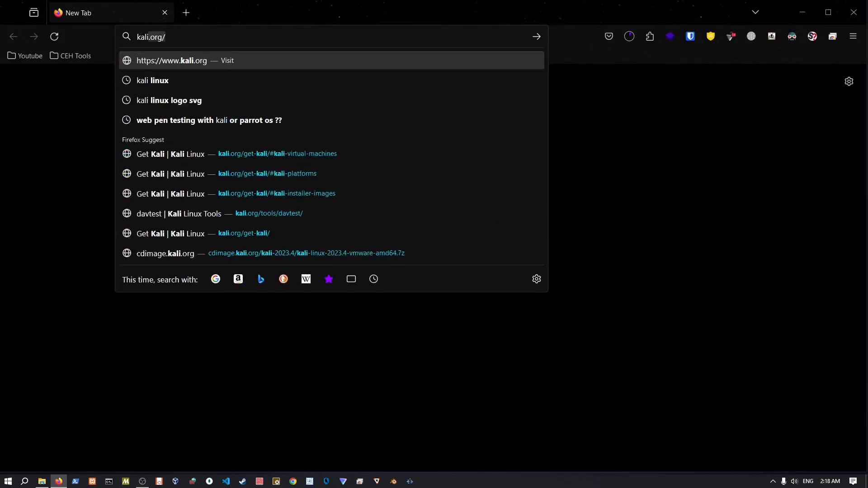
pyautogui.click(629, 37)
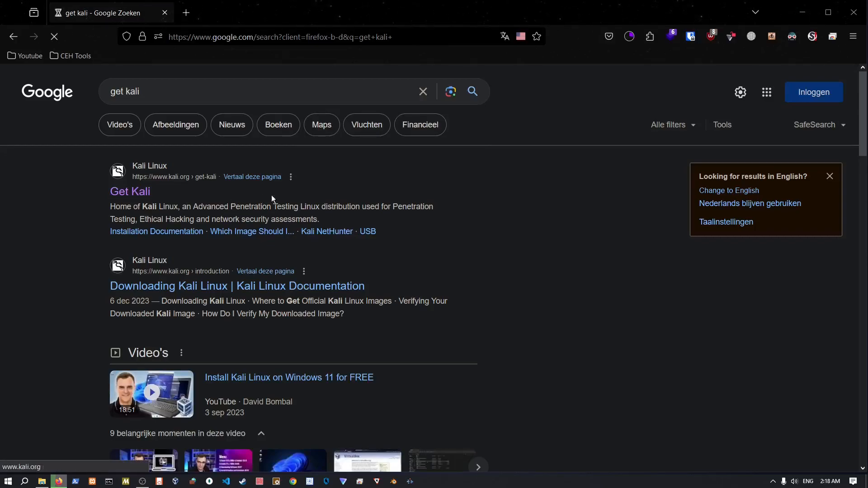
pyautogui.click(131, 192)
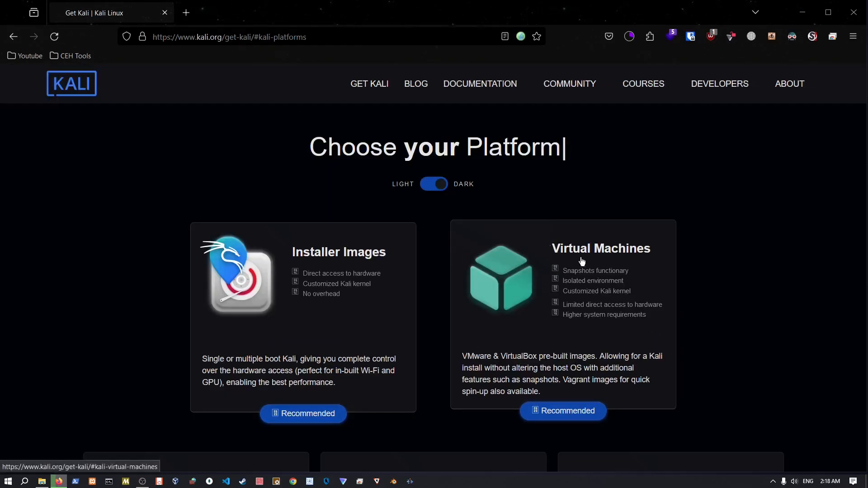
pyautogui.click(562, 414)
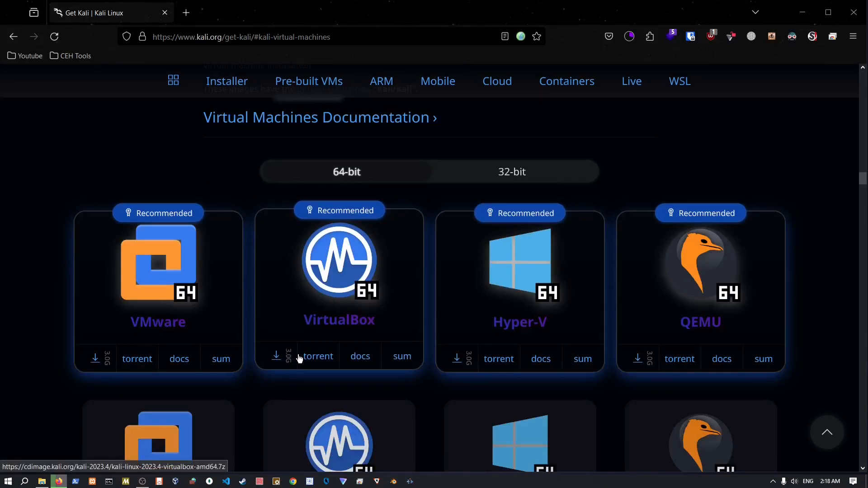
pyautogui.moveTo(407, 185)
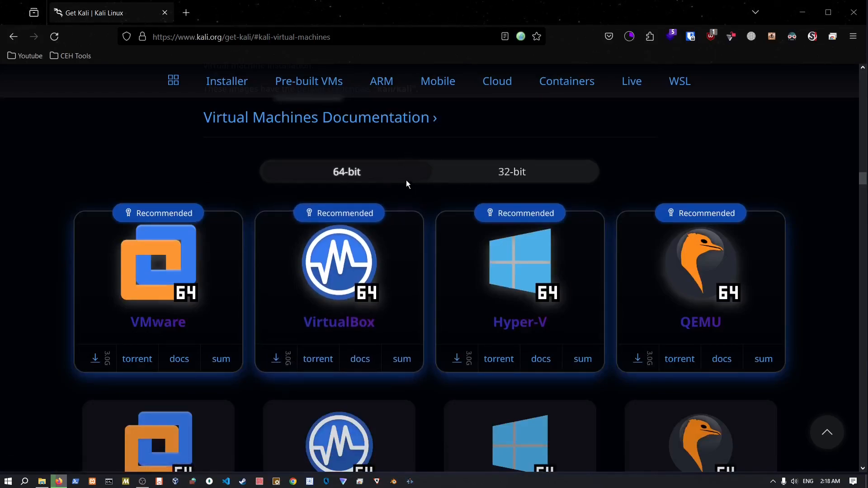
# Step: Find System Information via Start search, confirm an x64-based PC, and close it
pyautogui.click(8, 481)
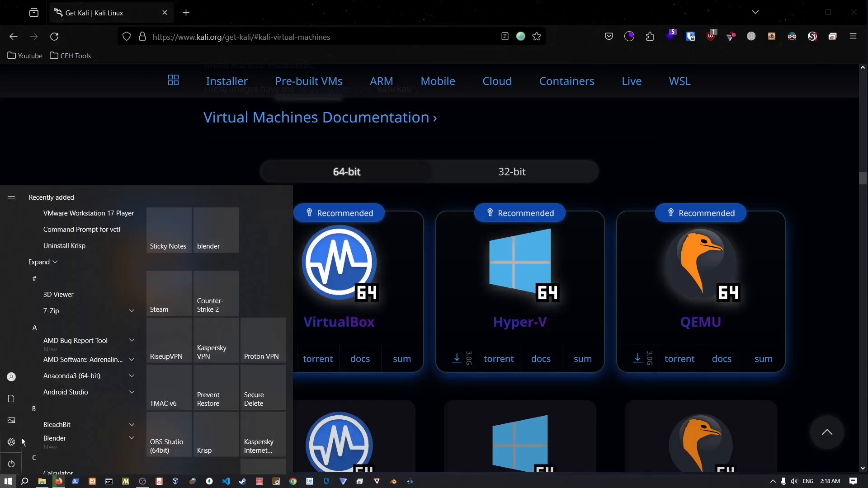
pyautogui.write('info')
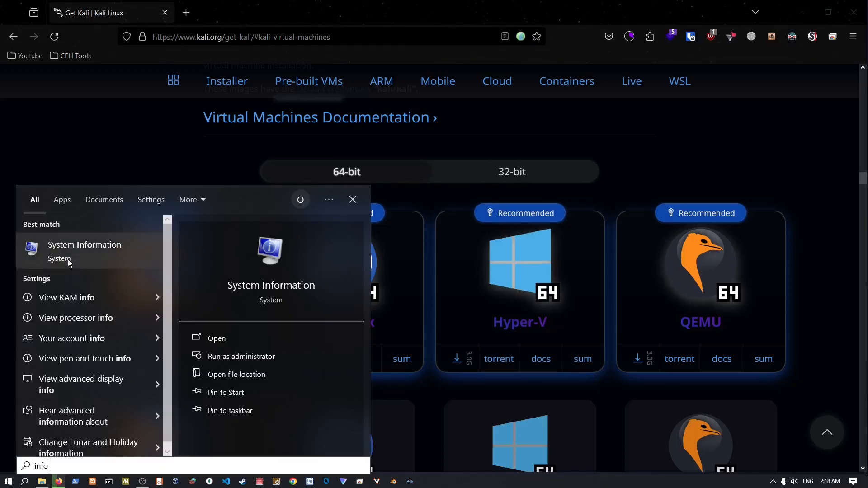
pyautogui.click(217, 338)
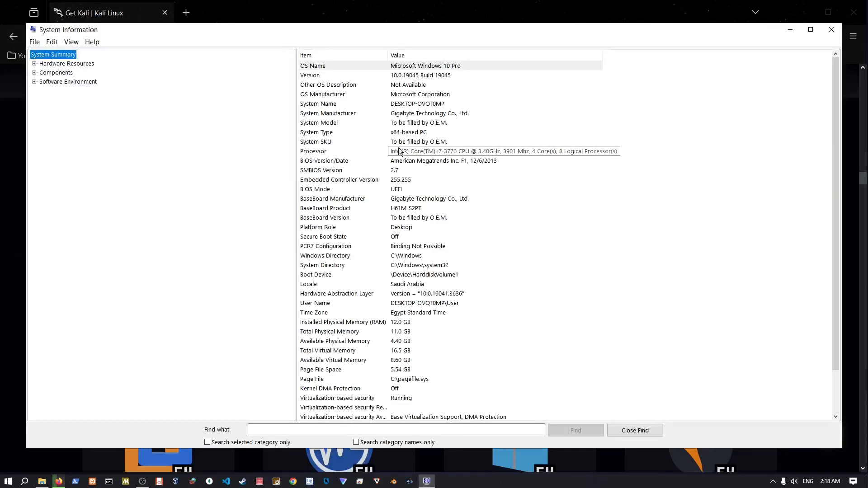
pyautogui.moveTo(431, 58)
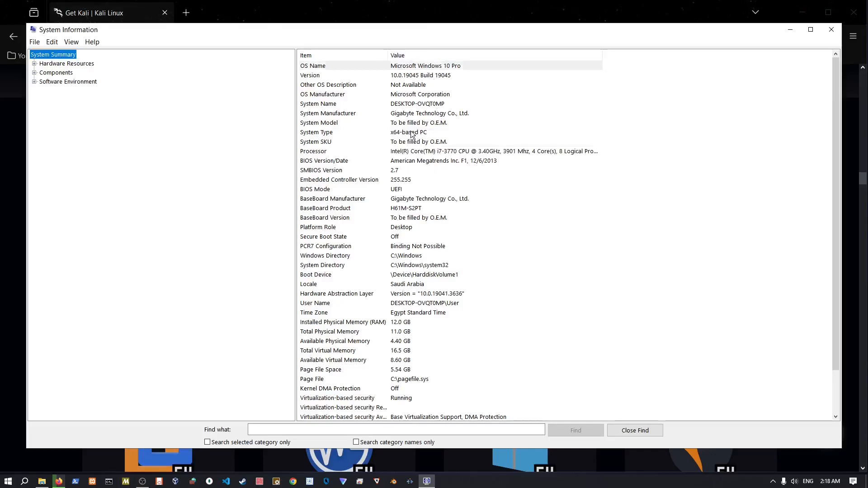
pyautogui.click(407, 132)
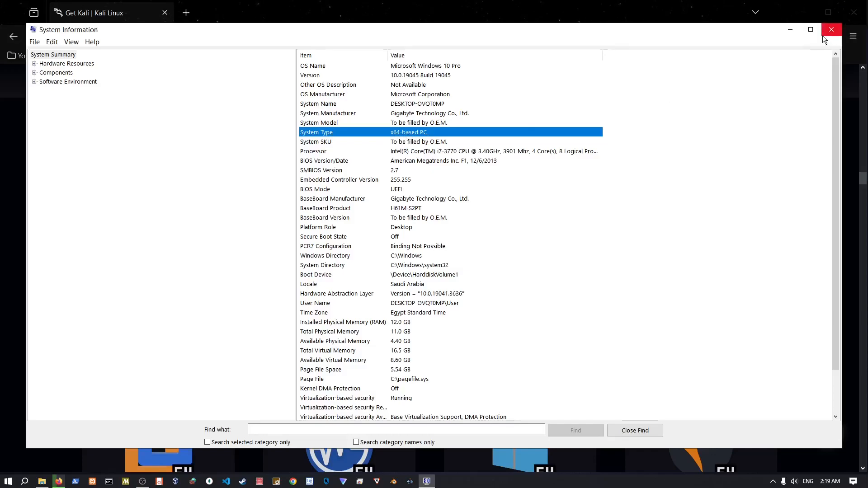
pyautogui.click(830, 29)
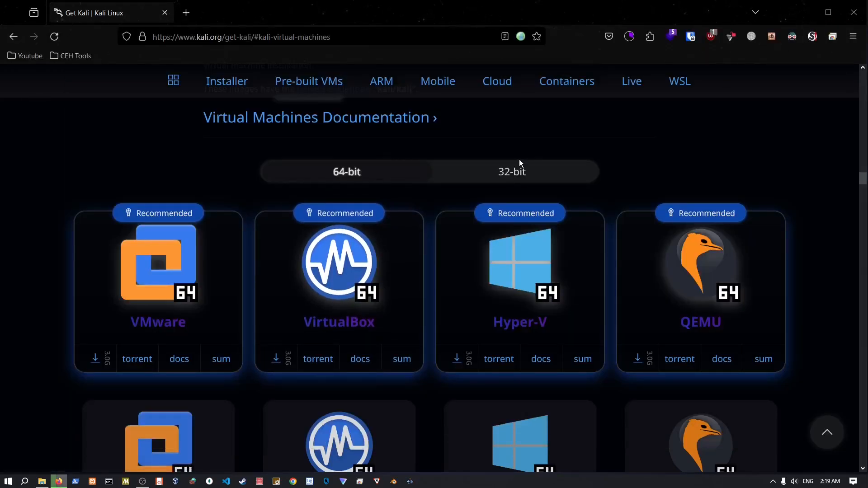
pyautogui.moveTo(281, 353)
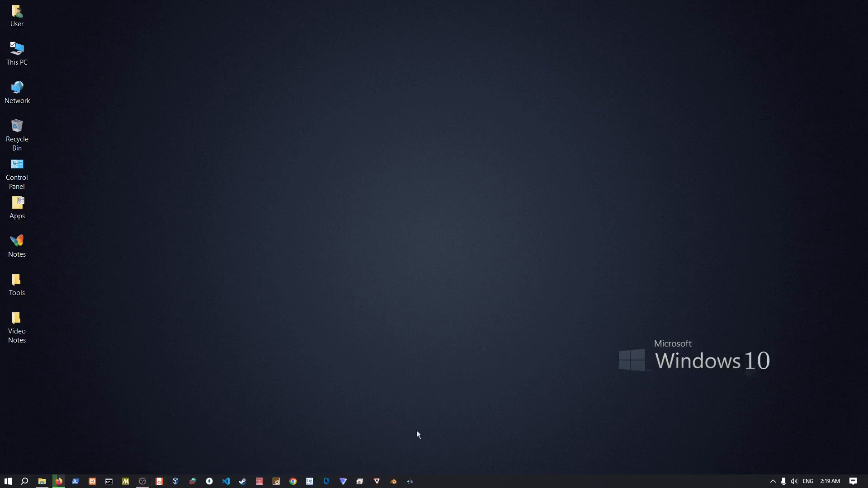
pyautogui.moveTo(323, 441)
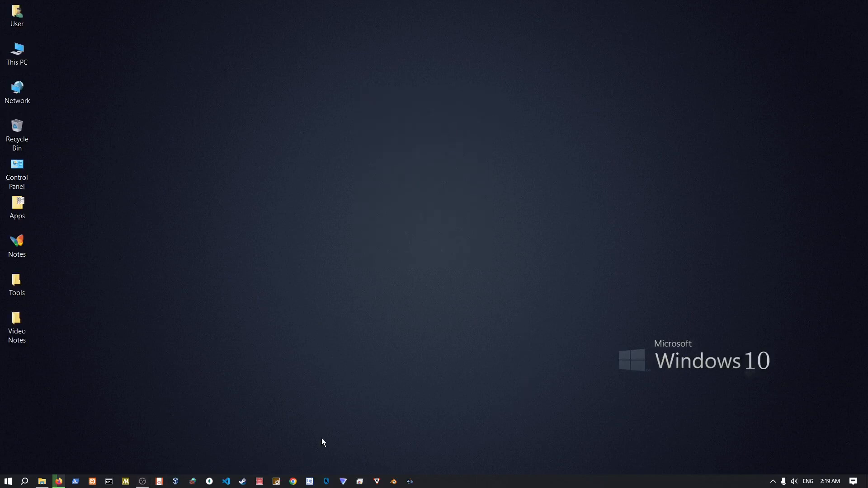
pyautogui.moveTo(145, 476)
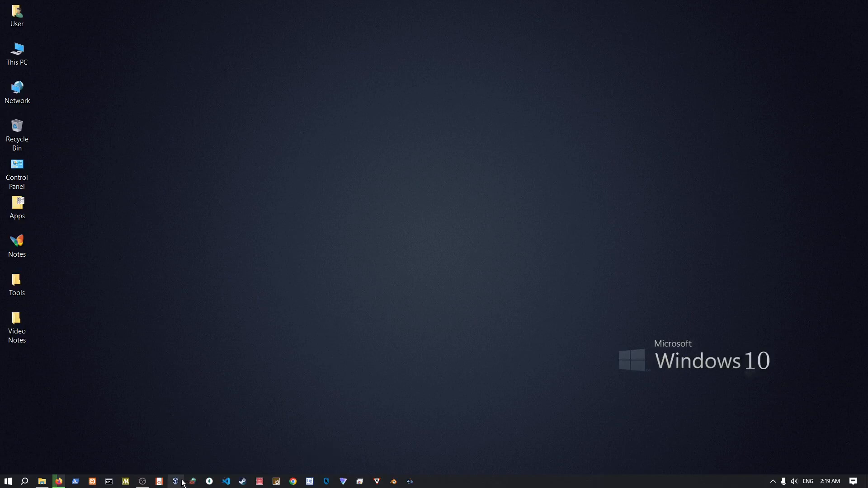
pyautogui.moveTo(408, 271)
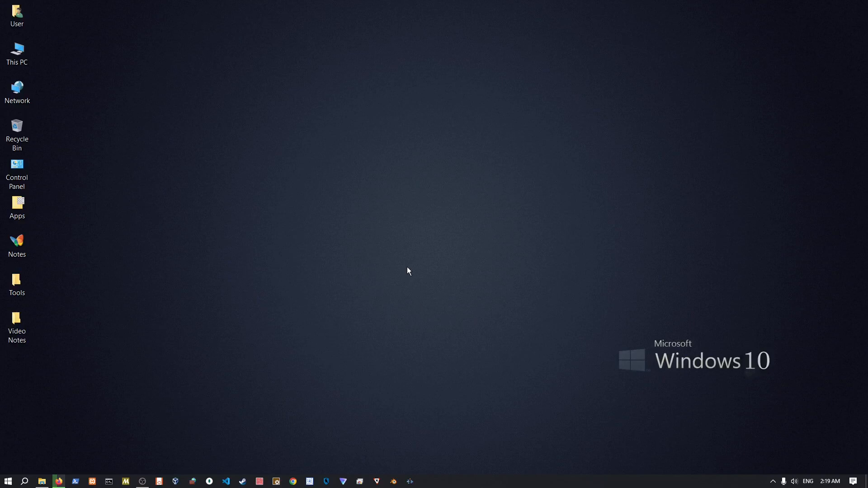
pyautogui.moveTo(429, 253)
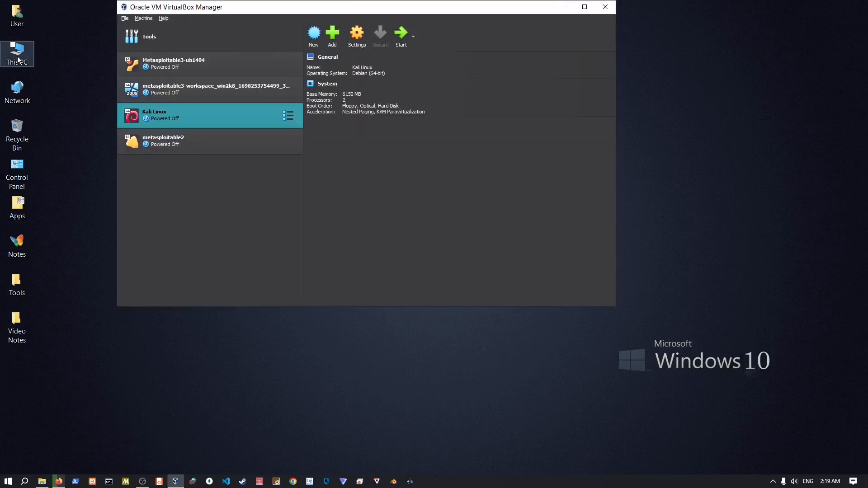
# Step: Navigate This PC > BackUp (E:) and open the Operating Systems folder
pyautogui.doubleClick(17, 53)
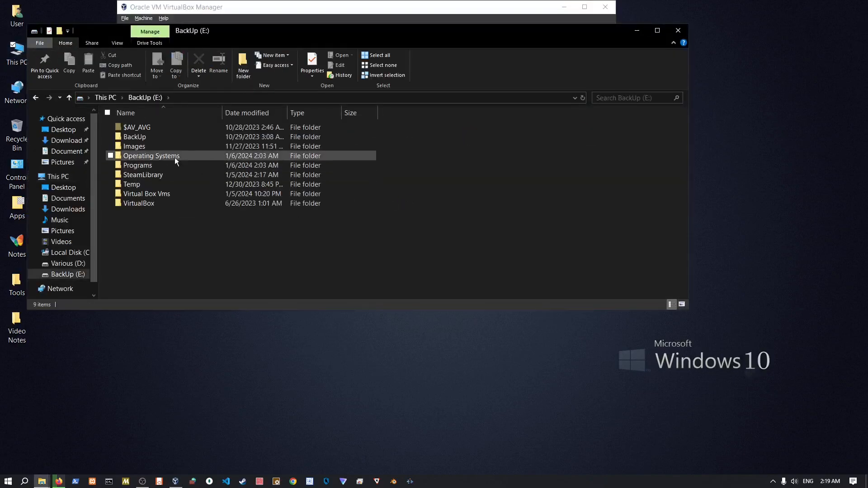
pyautogui.click(138, 203)
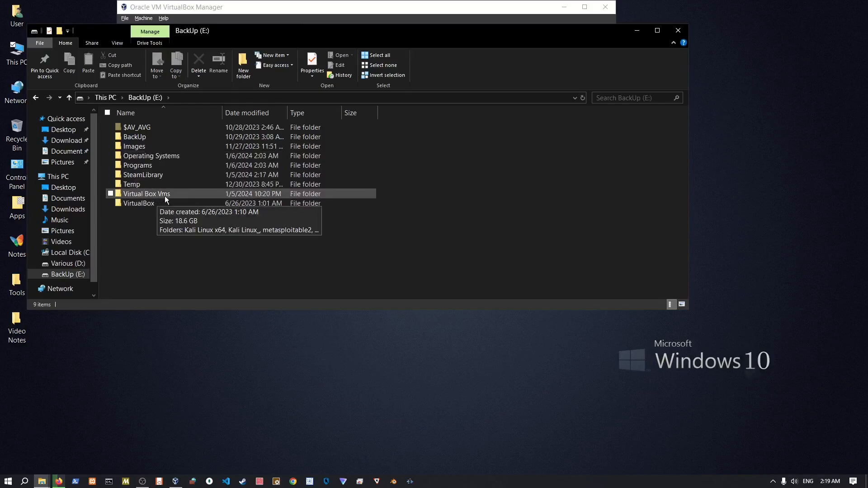
pyautogui.click(151, 155)
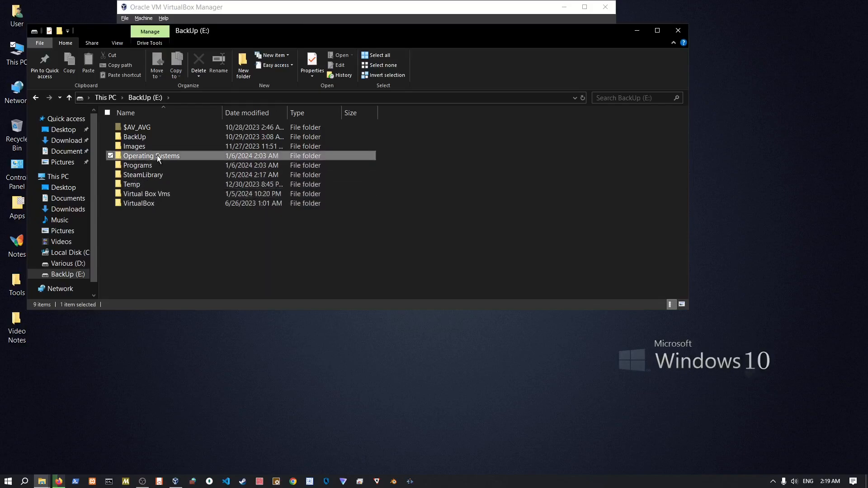
pyautogui.doubleClick(151, 156)
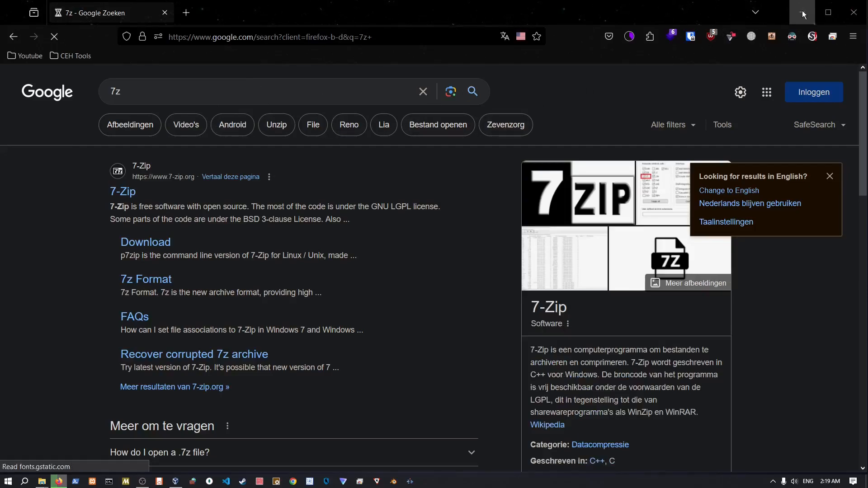
# Step: Open the 7-Zip Download result from the Google search for 7z
pyautogui.click(145, 242)
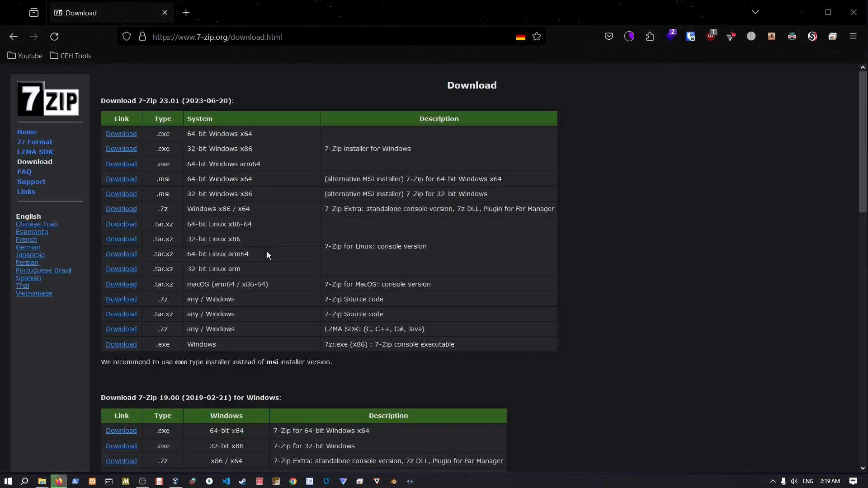
pyautogui.moveTo(121, 133)
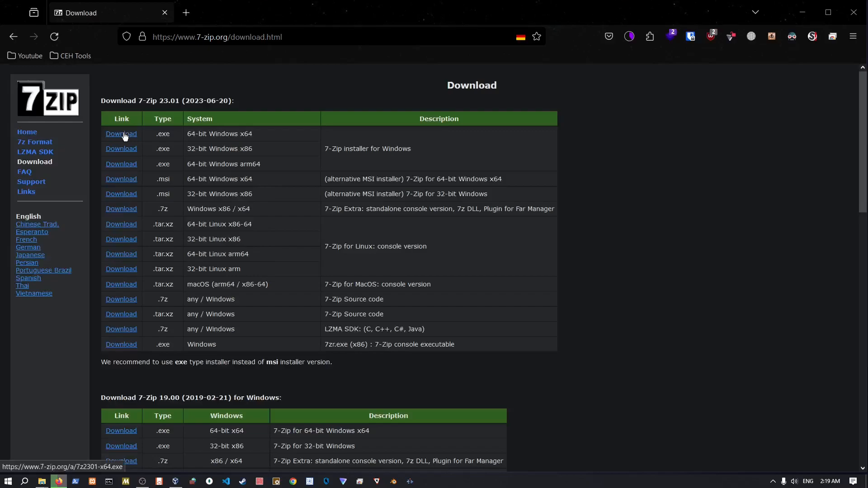
pyautogui.moveTo(801, 12)
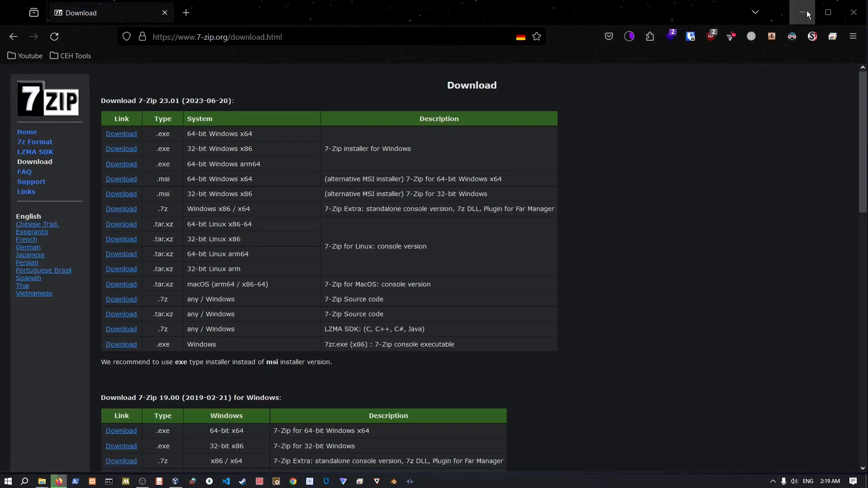
# Step: Minimize Firefox, return to Operating Systems, and inspect the kali-linux-2023.3-virtualbox-amd64 folder
pyautogui.click(802, 12)
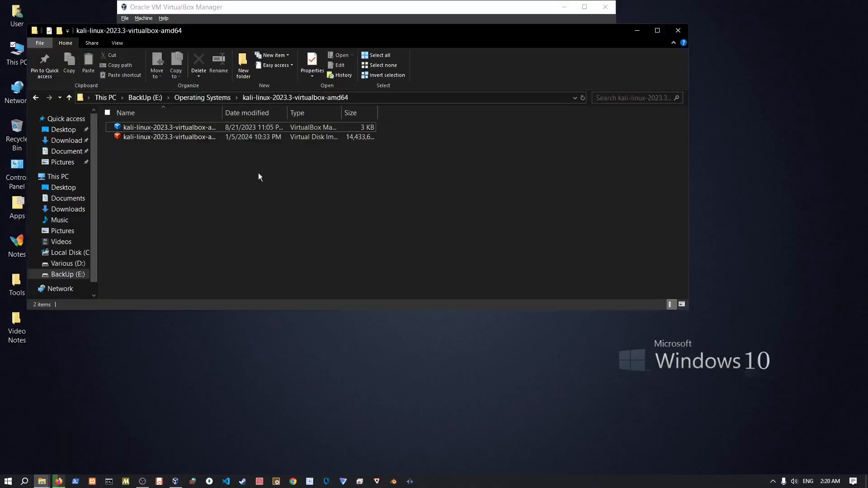
pyautogui.click(68, 97)
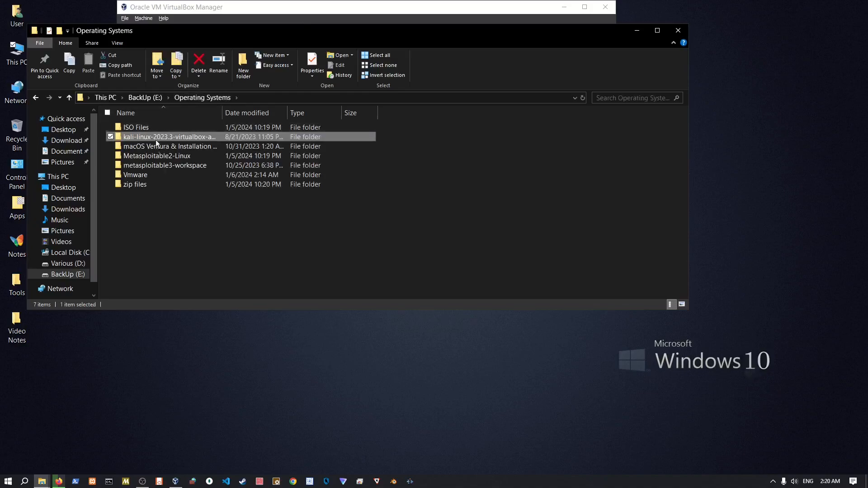
pyautogui.rightClick(166, 127)
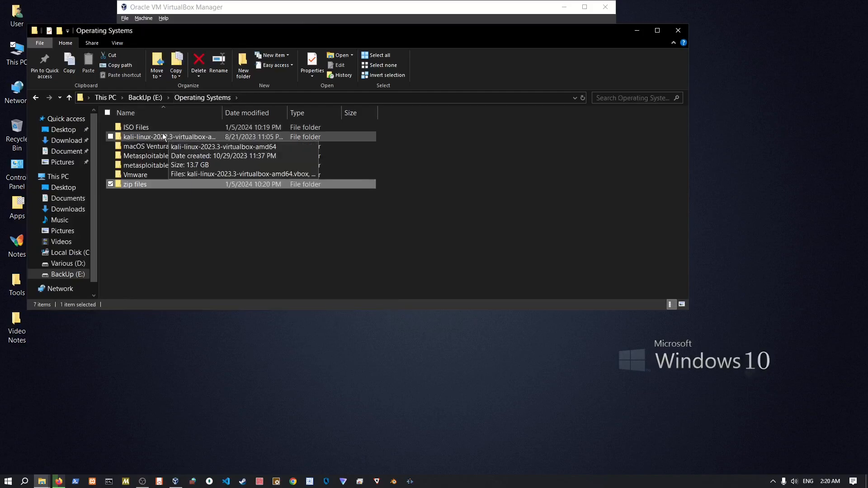
pyautogui.doubleClick(169, 136)
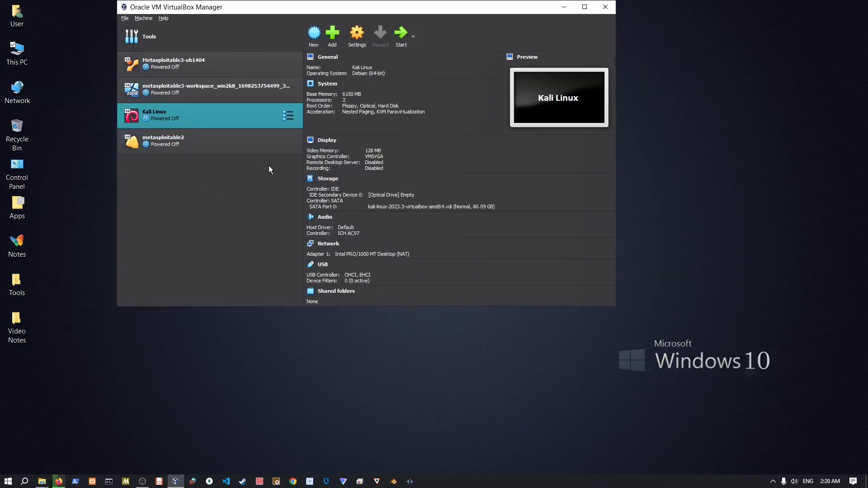
pyautogui.moveTo(227, 208)
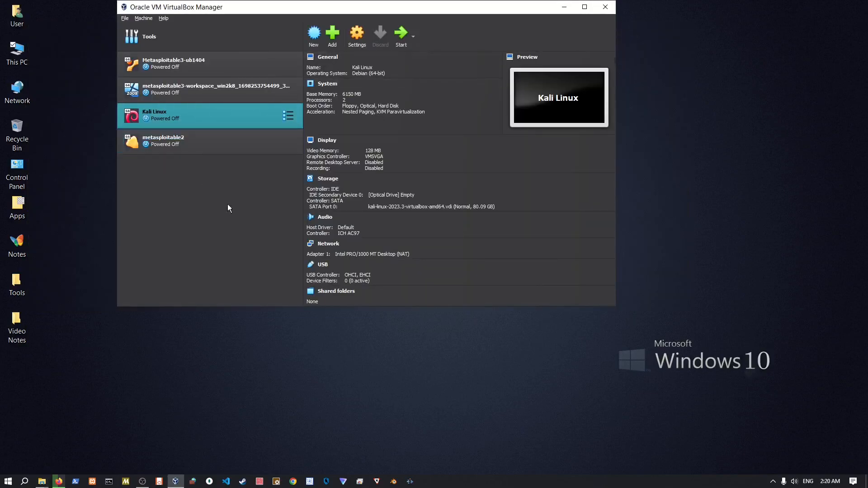
# Step: Name the new machine Kali Linux alpha x64 with version Linux 2.6/3.x/4.x/5.x (64-bit)
pyautogui.click(313, 33)
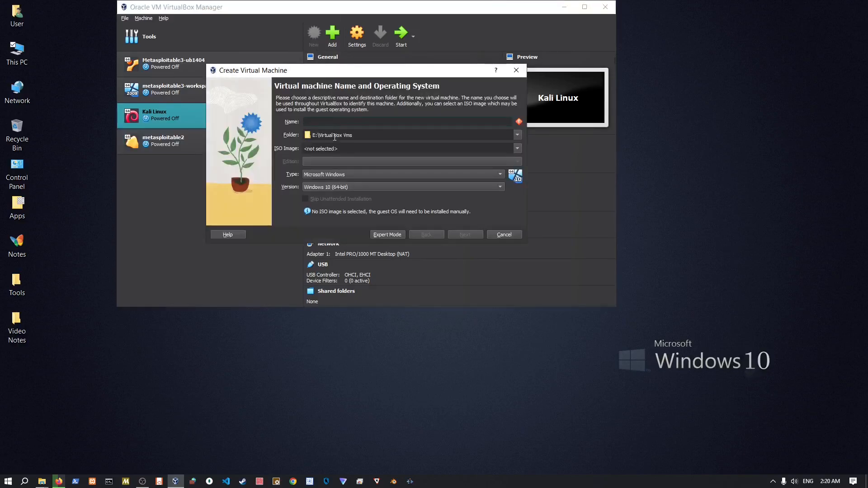
pyautogui.write('Kali')
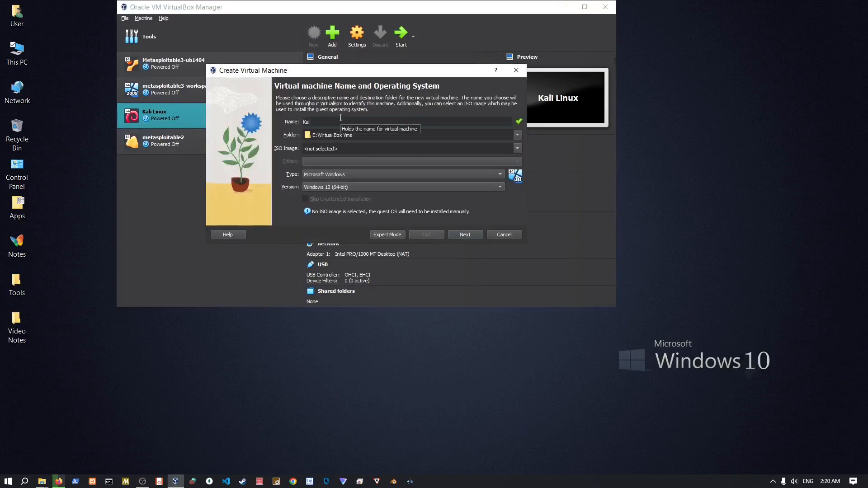
pyautogui.write('Linux x')
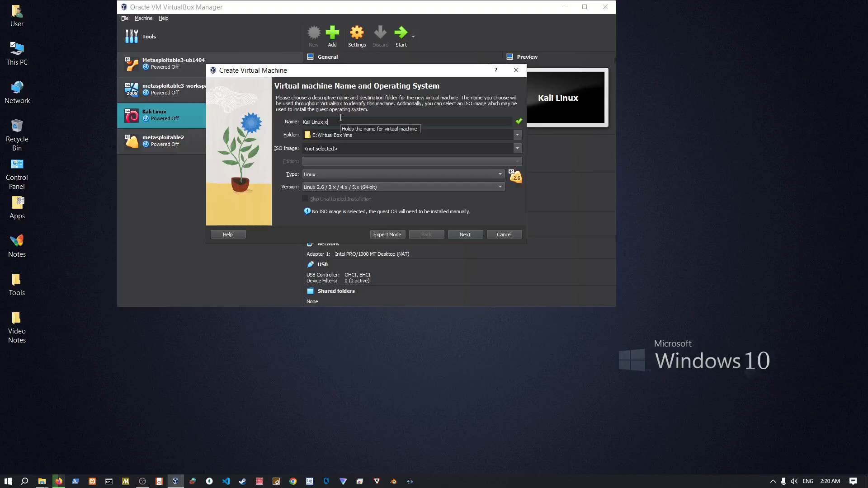
pyautogui.write('64')
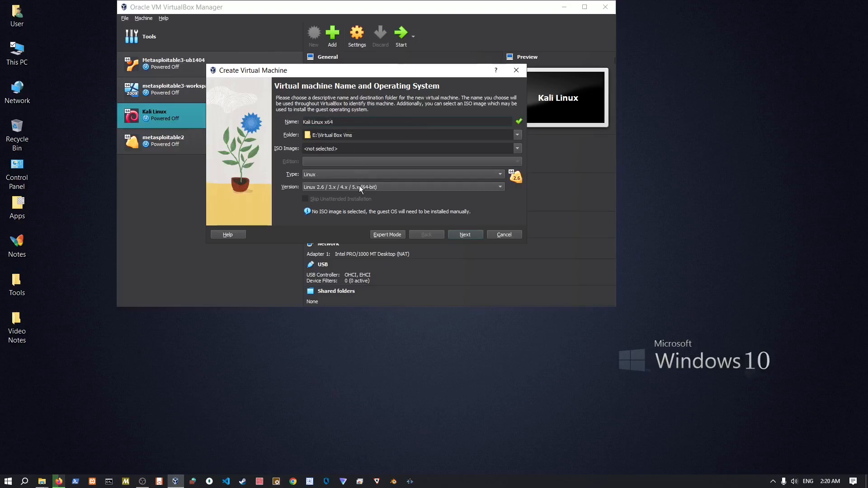
pyautogui.click(499, 187)
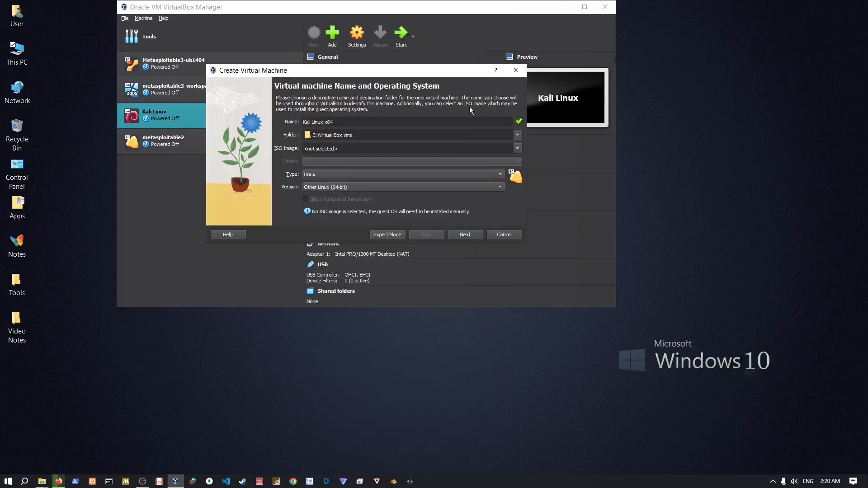
pyautogui.moveTo(338, 192)
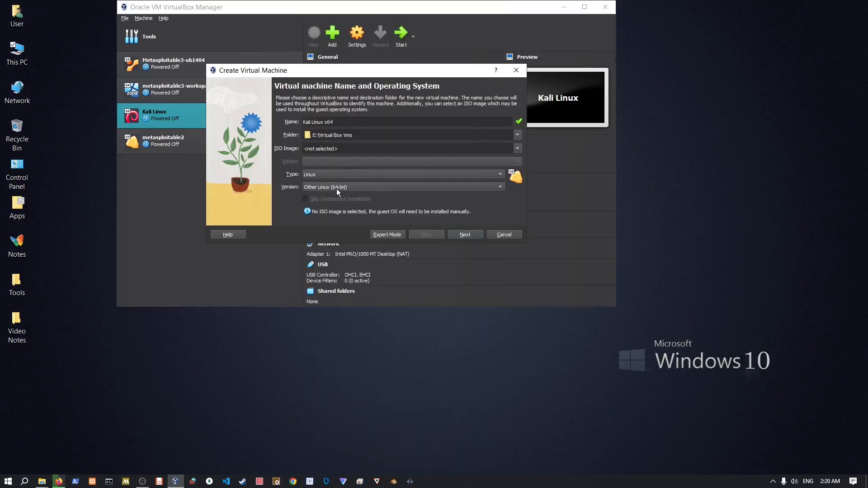
pyautogui.click(499, 187)
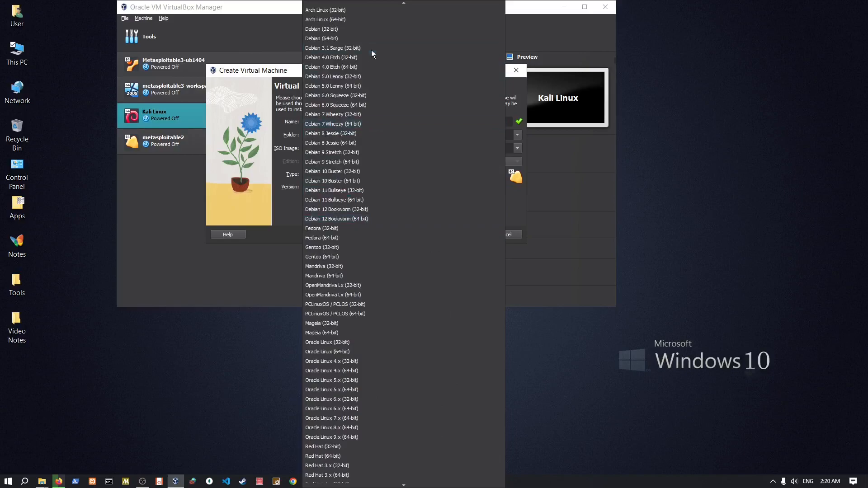
pyautogui.moveTo(345, 66)
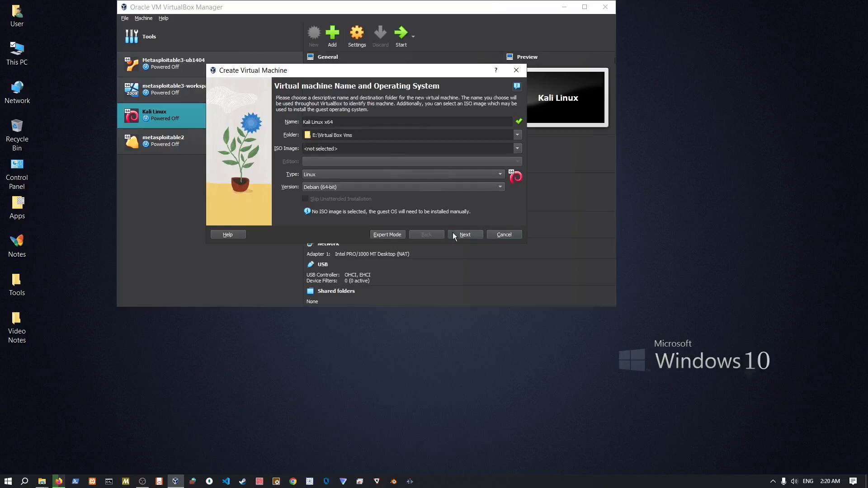
pyautogui.click(465, 235)
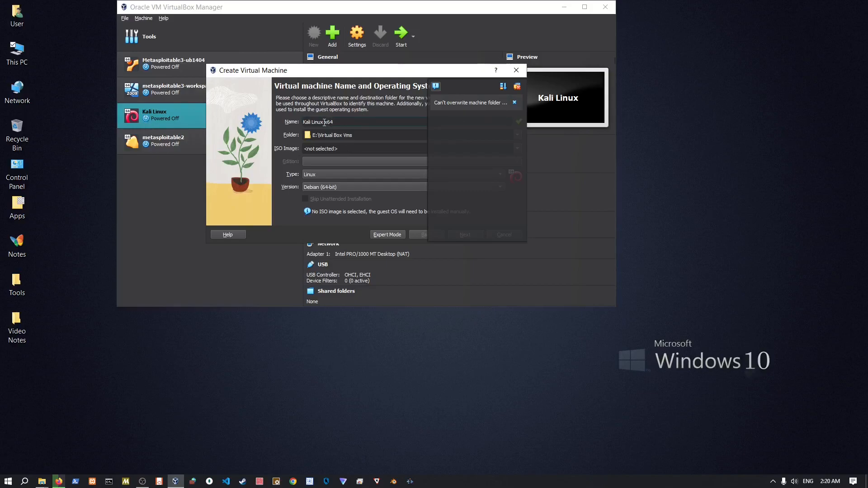
pyautogui.moveTo(325, 124)
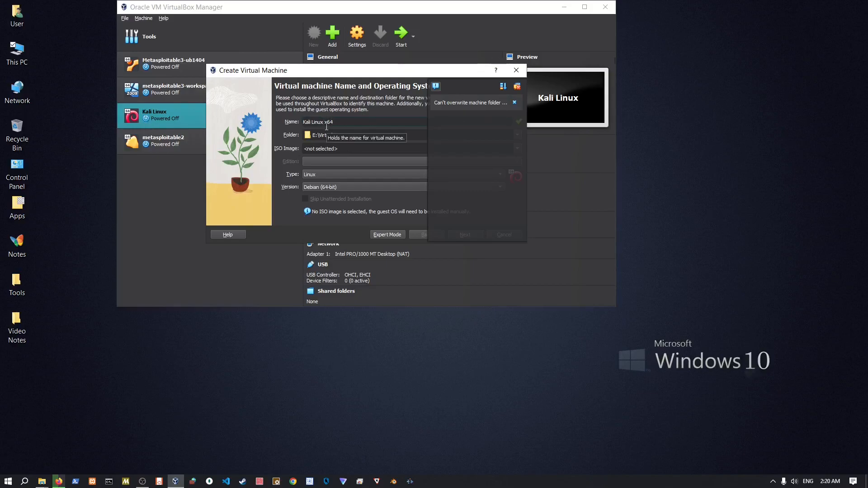
pyautogui.write('alphi')
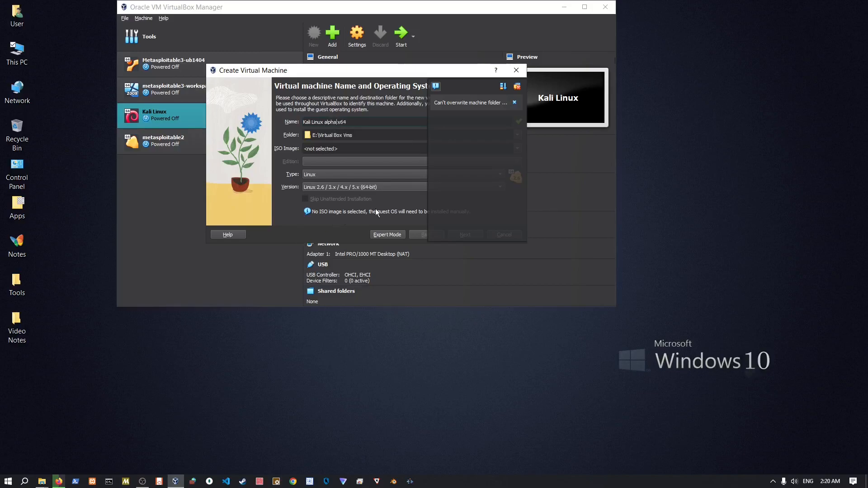
pyautogui.click(464, 234)
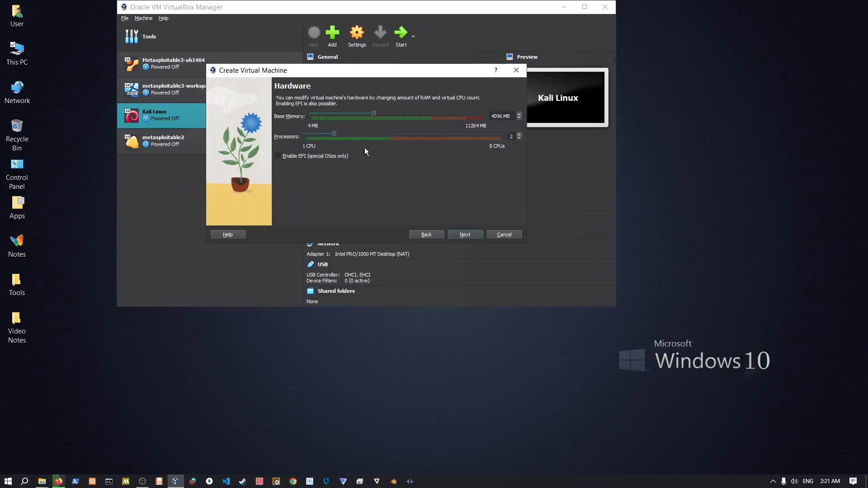
# Step: Attach the existing kali-linux-2023.3-virtualbox-amd64.vdi (80.09 GB) from Operating Systems as the disk
pyautogui.click(464, 234)
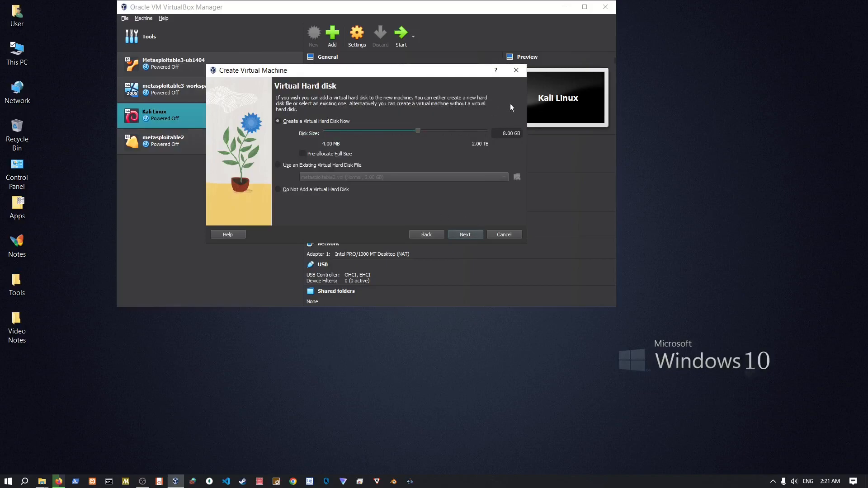
pyautogui.moveTo(317, 169)
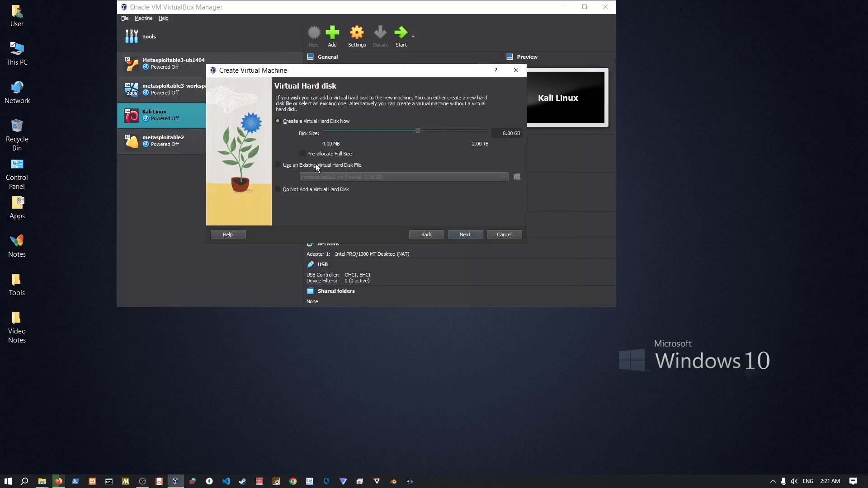
pyautogui.click(516, 177)
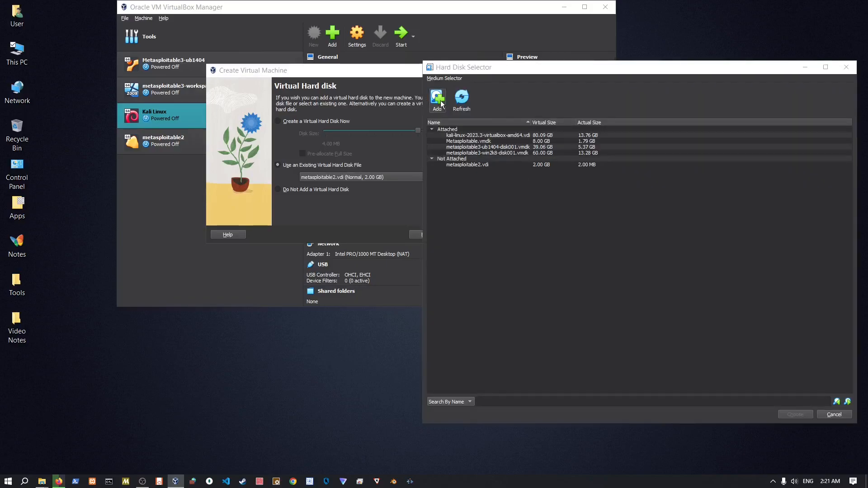
pyautogui.click(437, 98)
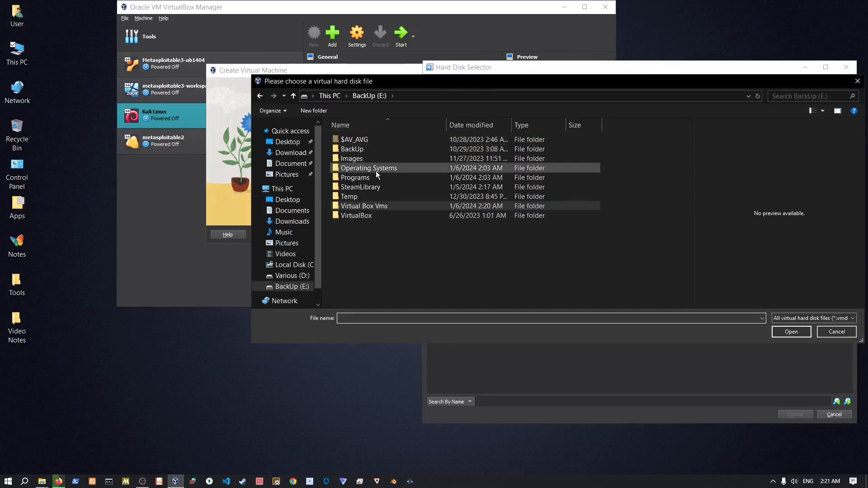
pyautogui.click(369, 168)
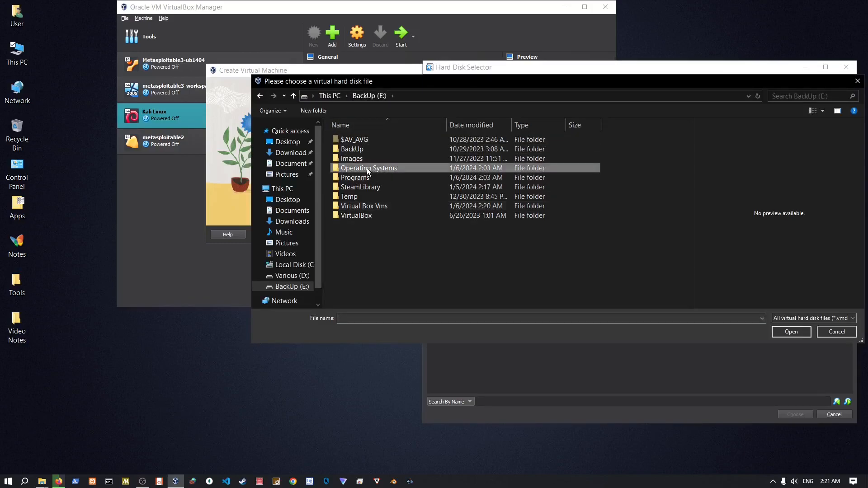
pyautogui.doubleClick(369, 168)
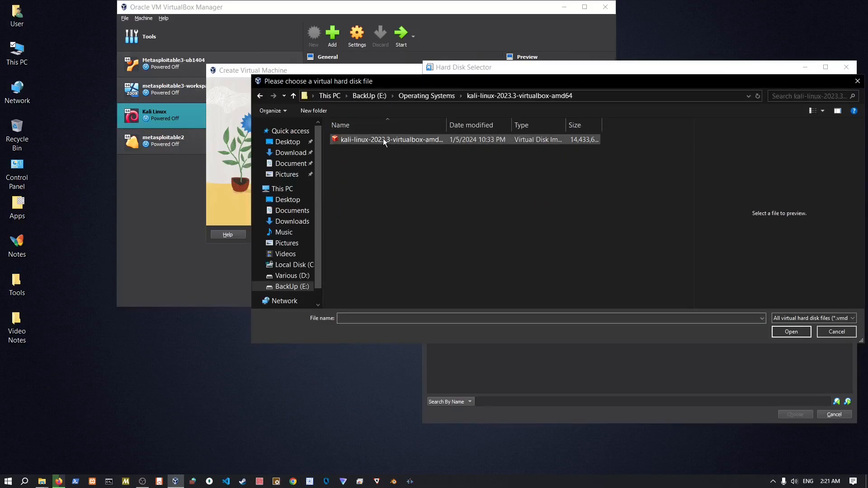
pyautogui.click(390, 139)
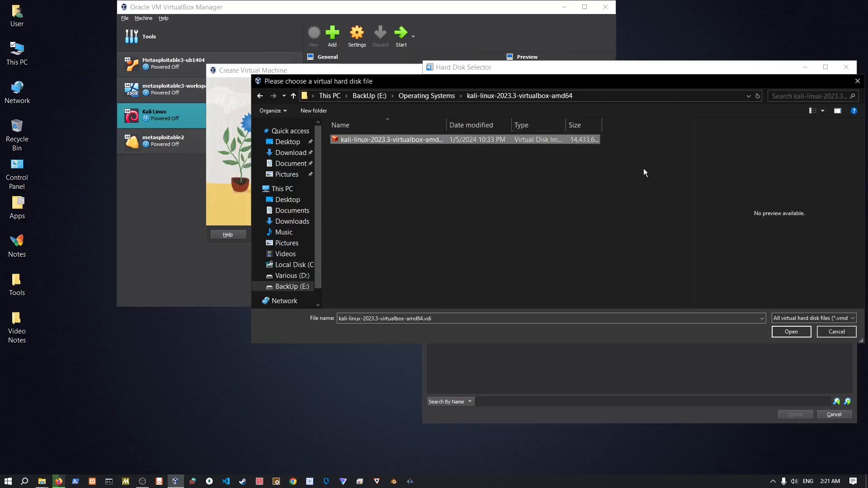
pyautogui.click(790, 331)
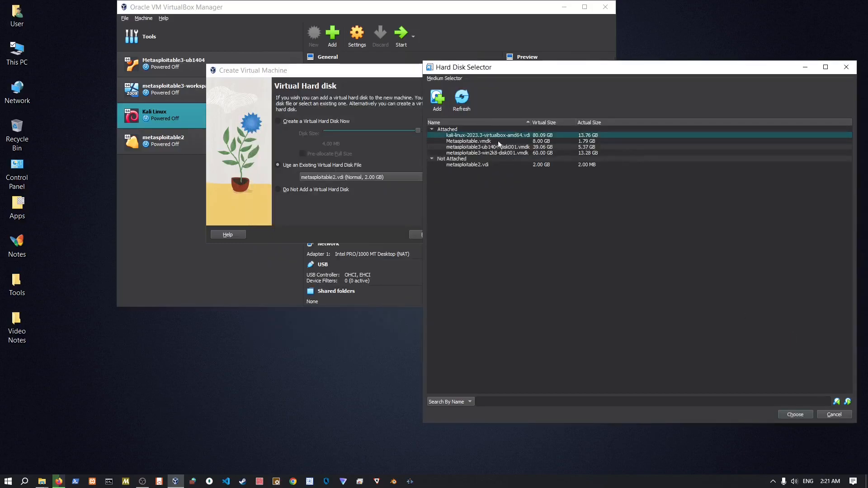
pyautogui.click(794, 414)
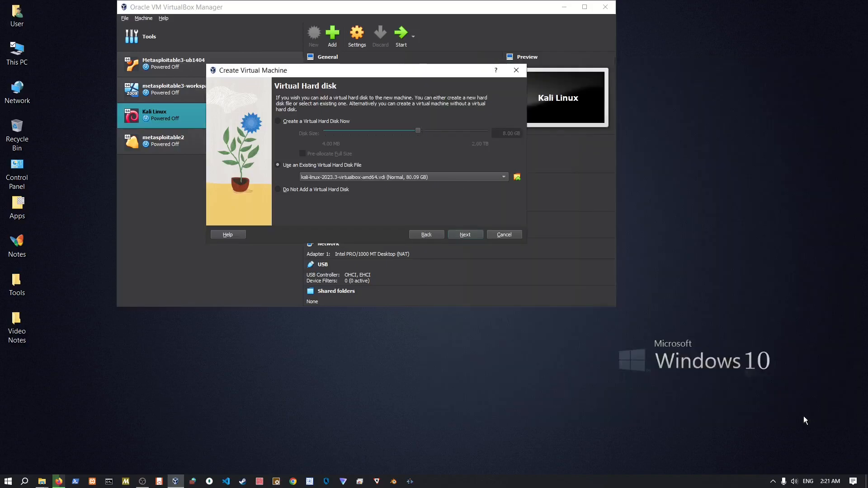
# Step: Finish creating Kali Linux alpha x64 and set its video memory to 128 MB
pyautogui.click(464, 234)
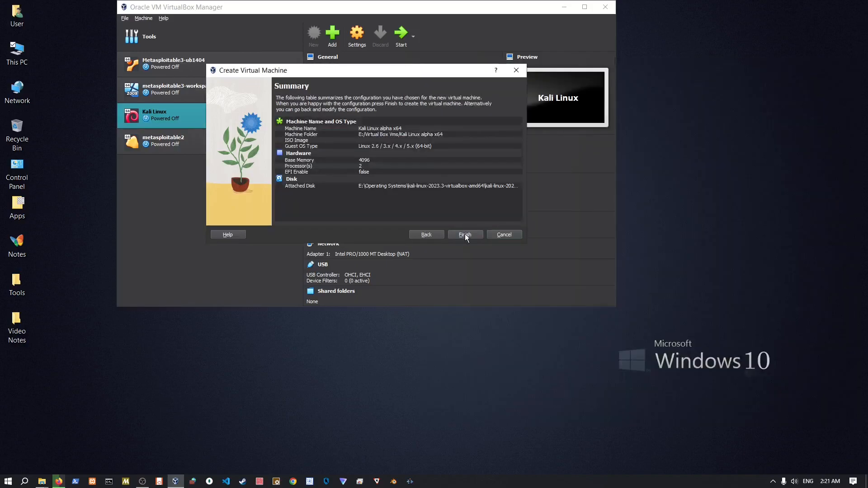
pyautogui.click(464, 234)
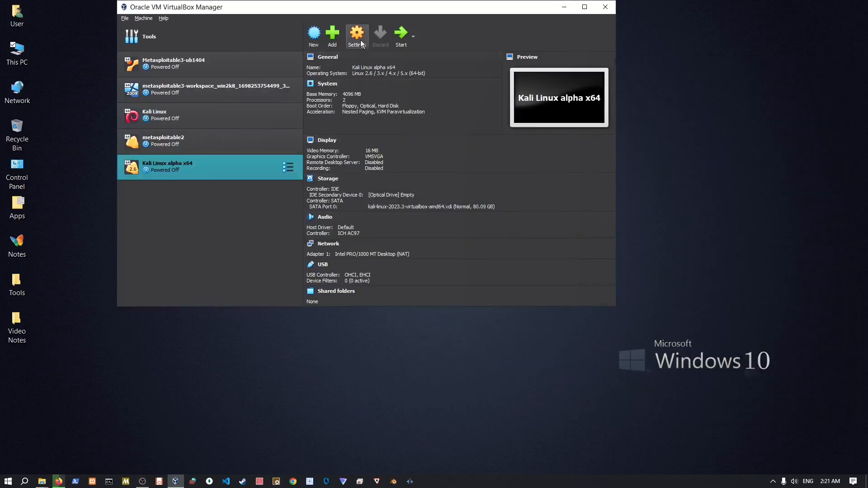
pyautogui.click(357, 33)
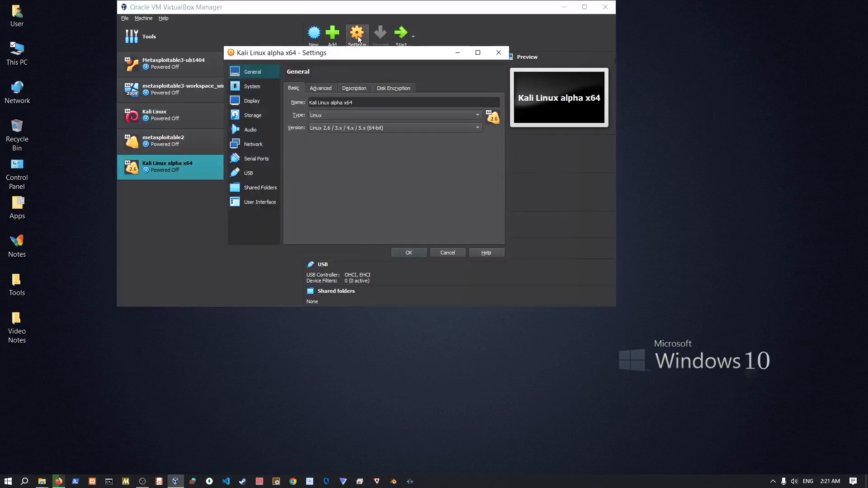
pyautogui.click(252, 101)
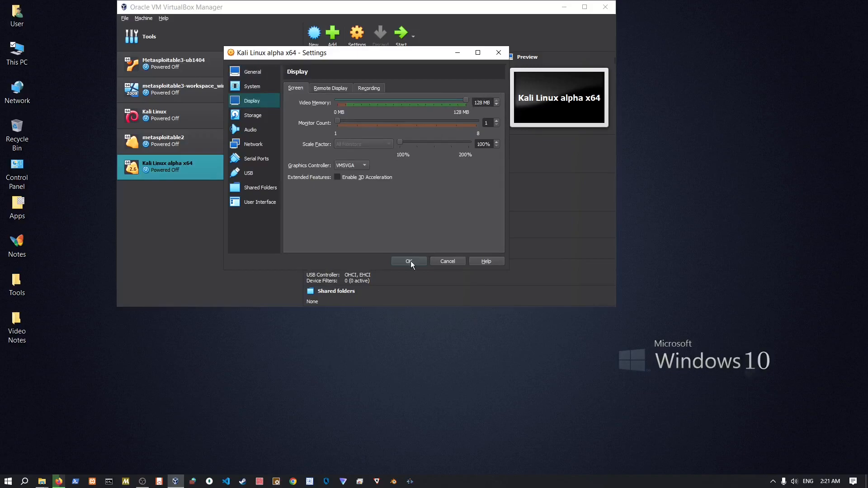
pyautogui.click(408, 261)
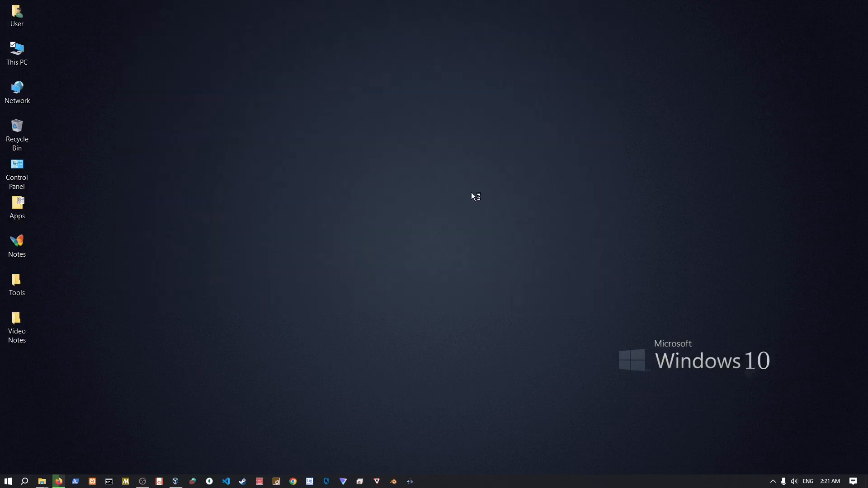
pyautogui.moveTo(470, 196)
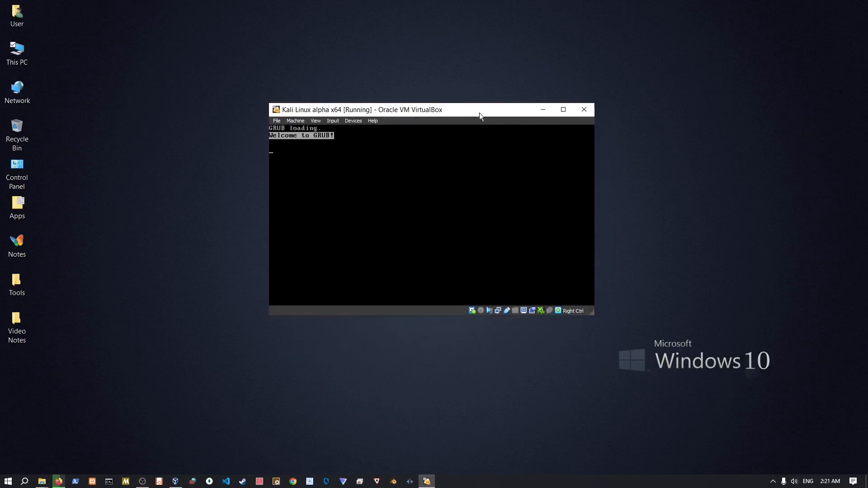
pyautogui.moveTo(478, 180)
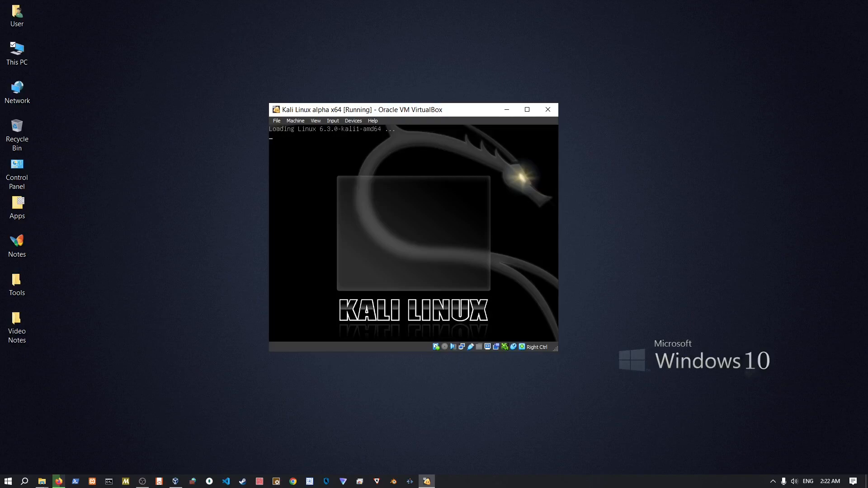
pyautogui.moveTo(530, 129)
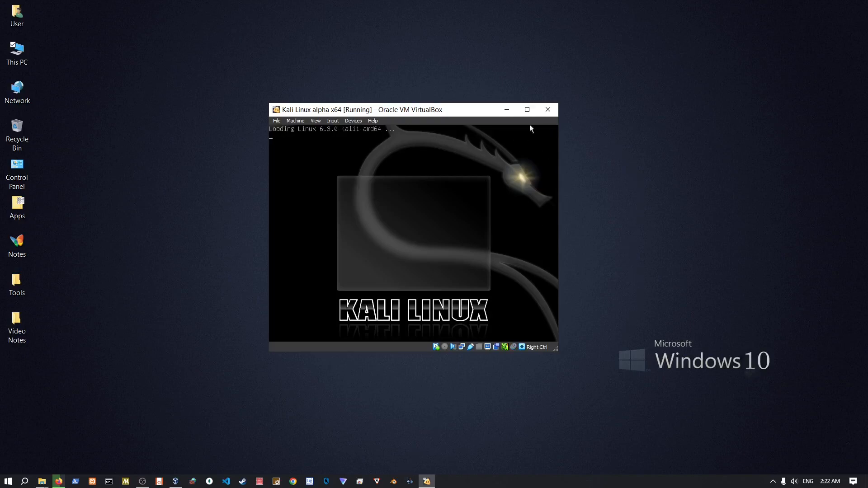
# Step: Maximize the Kali Linux alpha x64 VM window once the Kali splash screen appears
pyautogui.click(526, 109)
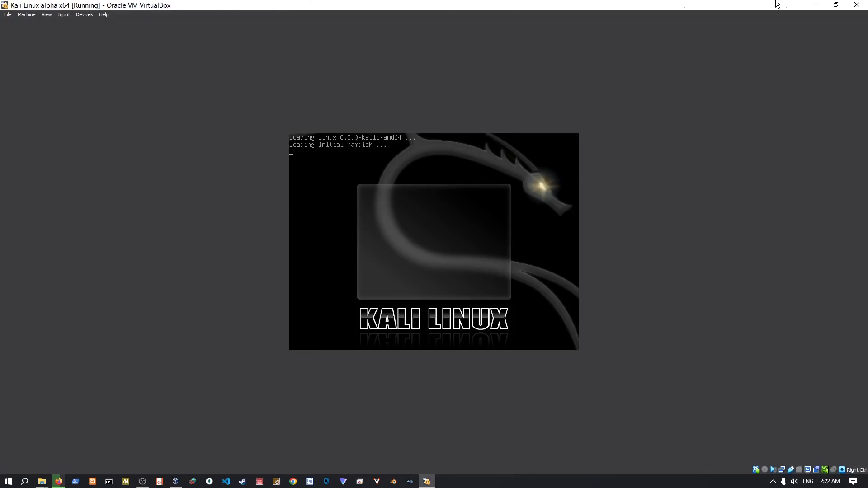
pyautogui.moveTo(302, 444)
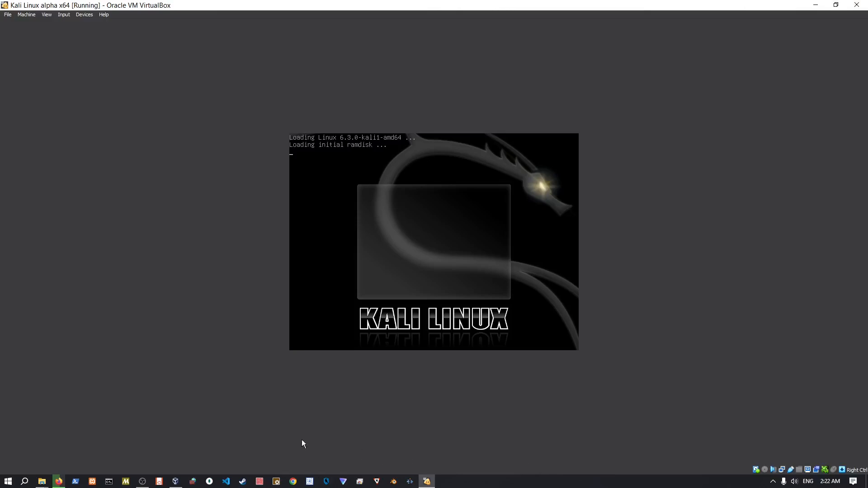